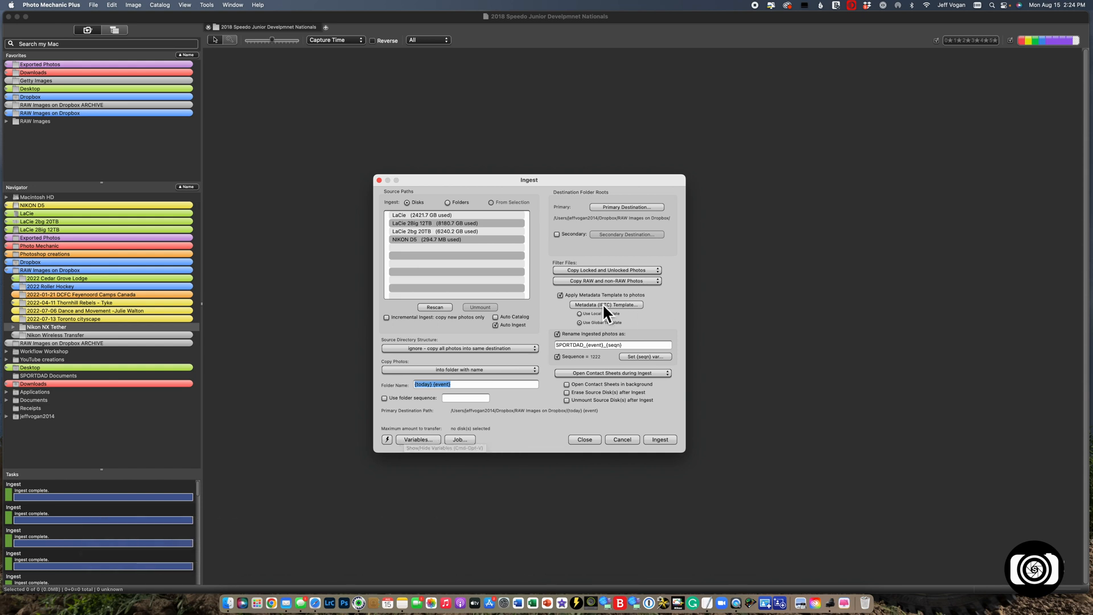
# Load the Soccer Canada template snapshot and set the event to 'Team Canada vs Team USA'
pyautogui.click(605, 305)
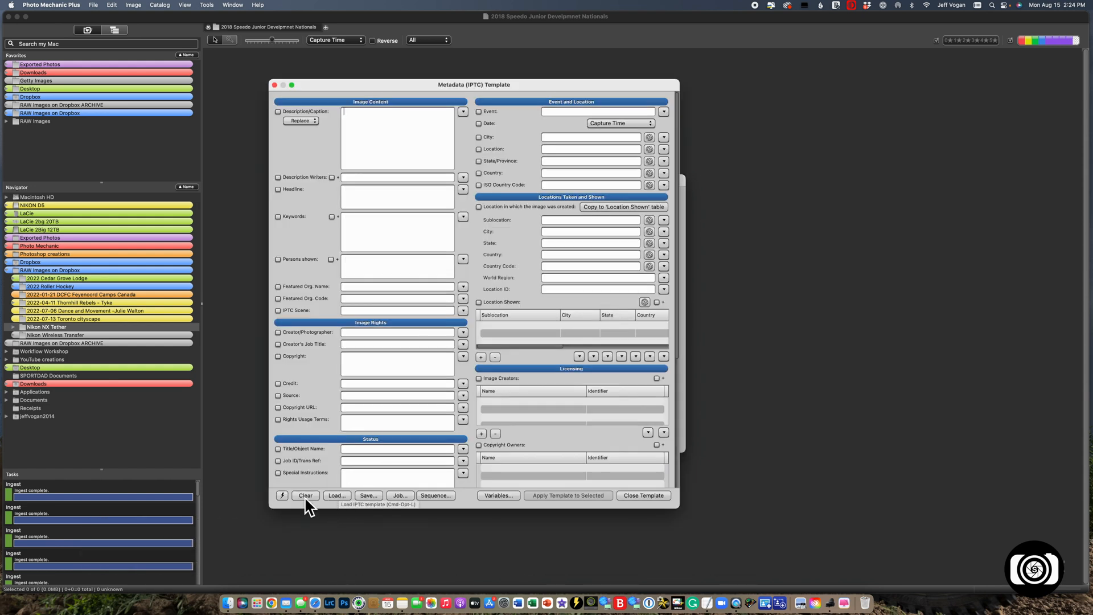
pyautogui.click(336, 495)
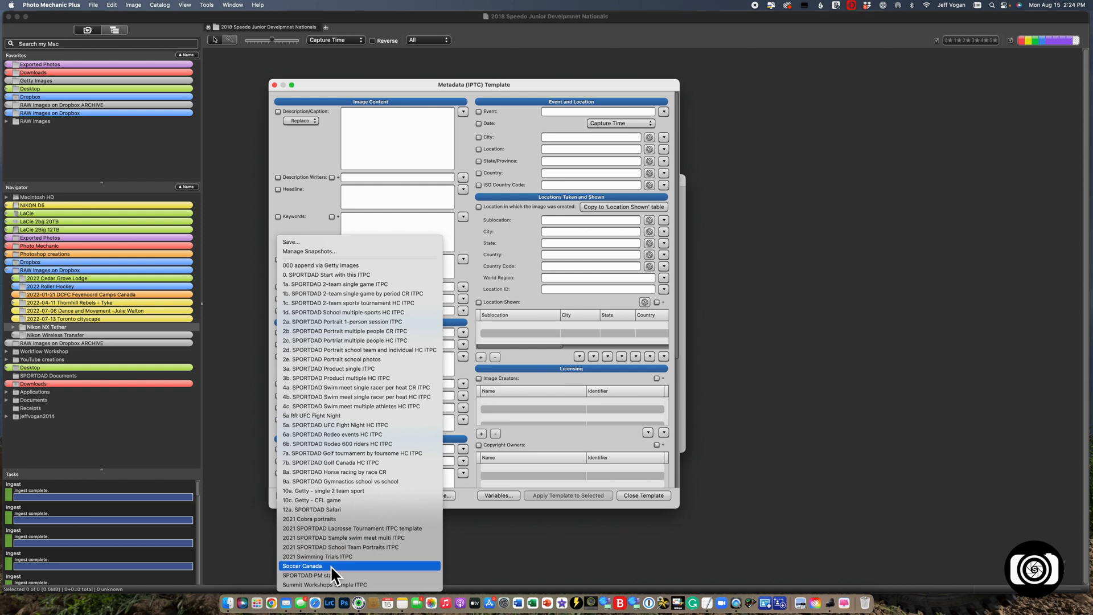
pyautogui.click(301, 566)
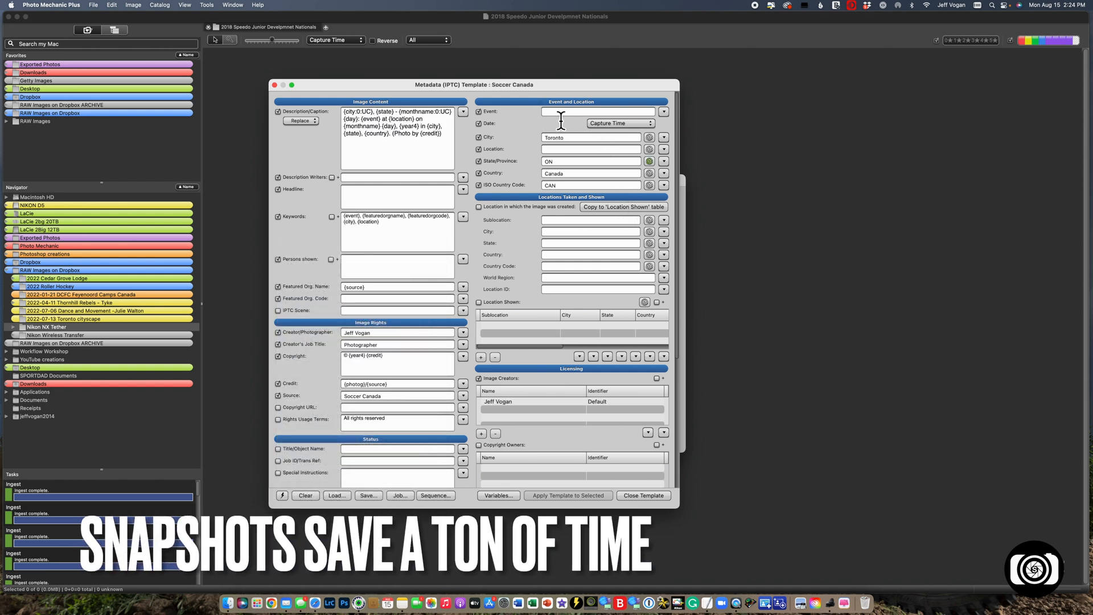
pyautogui.write('Team Canada vs Team USA')
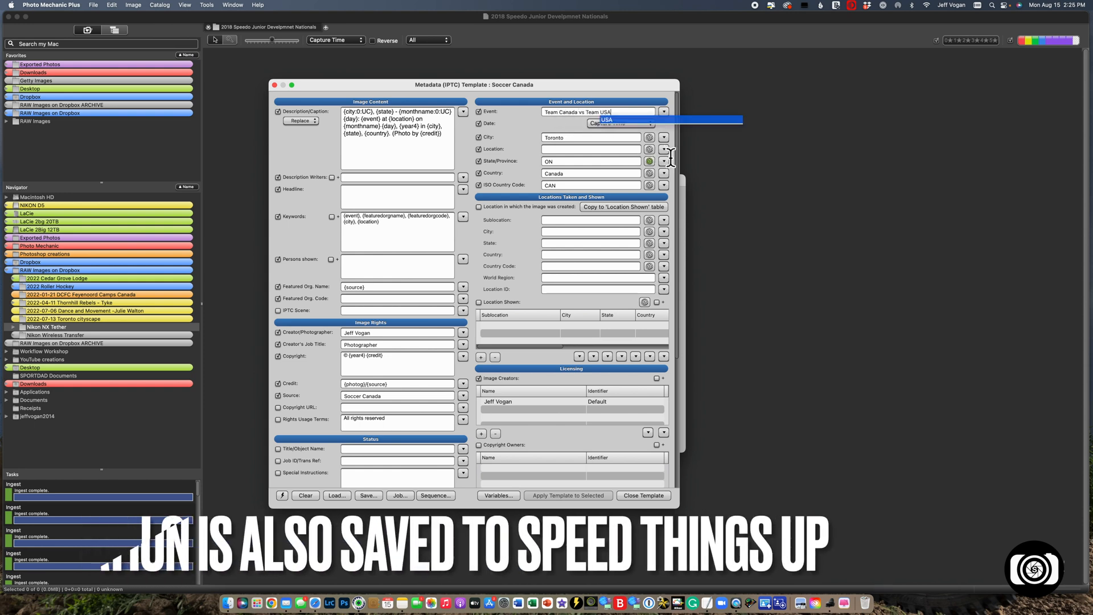
pyautogui.click(663, 149)
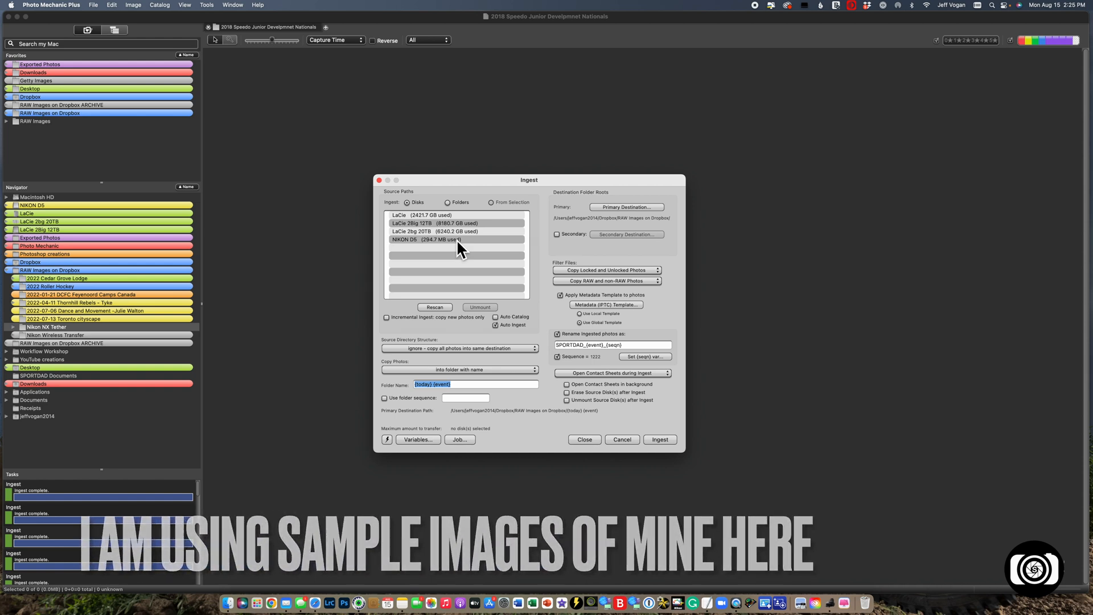
# Ingest the NIKON D5 card's photos into the 2022-08-15 Team Canada vs Team USA folder
pyautogui.click(433, 240)
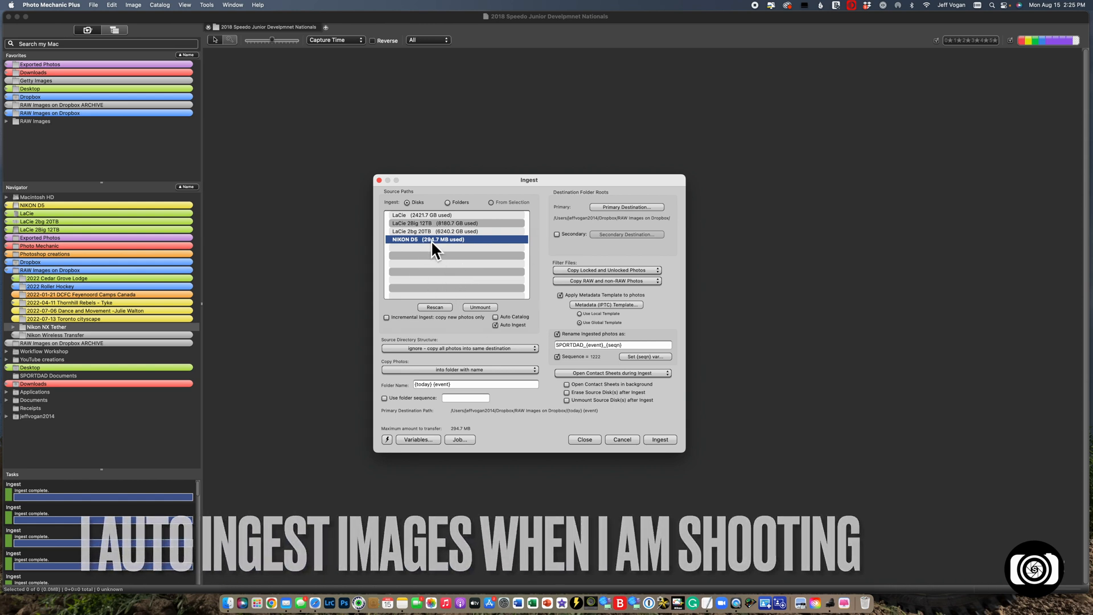
pyautogui.moveTo(452, 251)
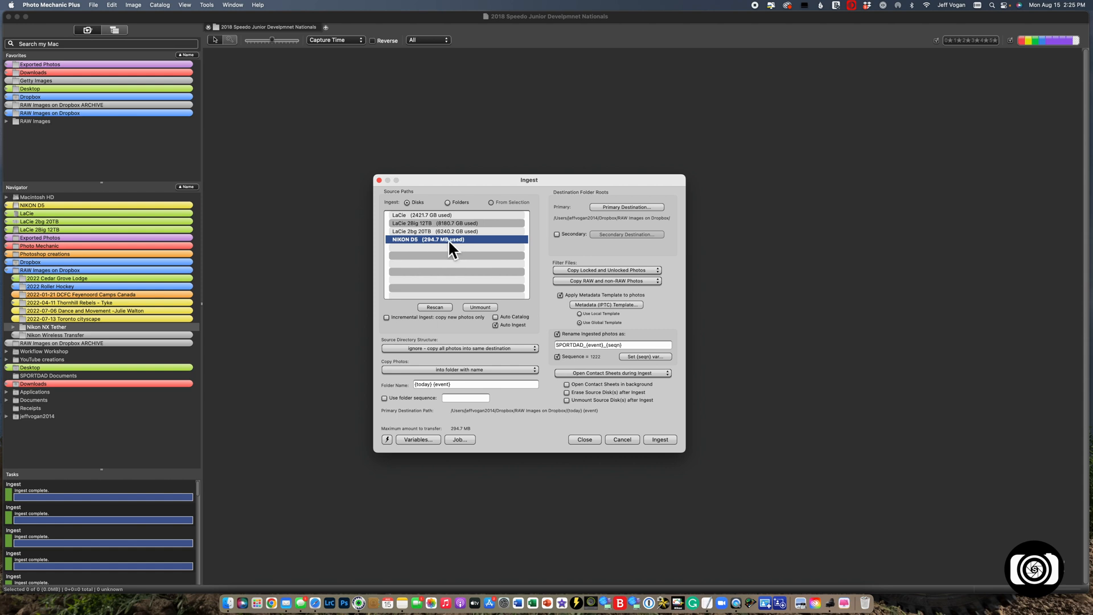
pyautogui.click(659, 439)
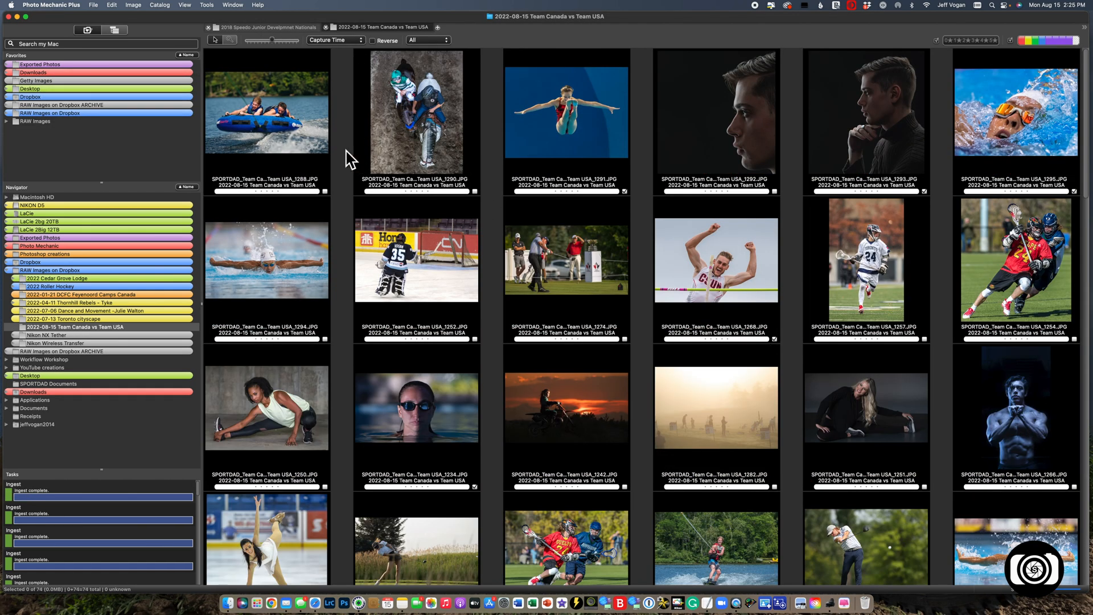
pyautogui.moveTo(365, 177)
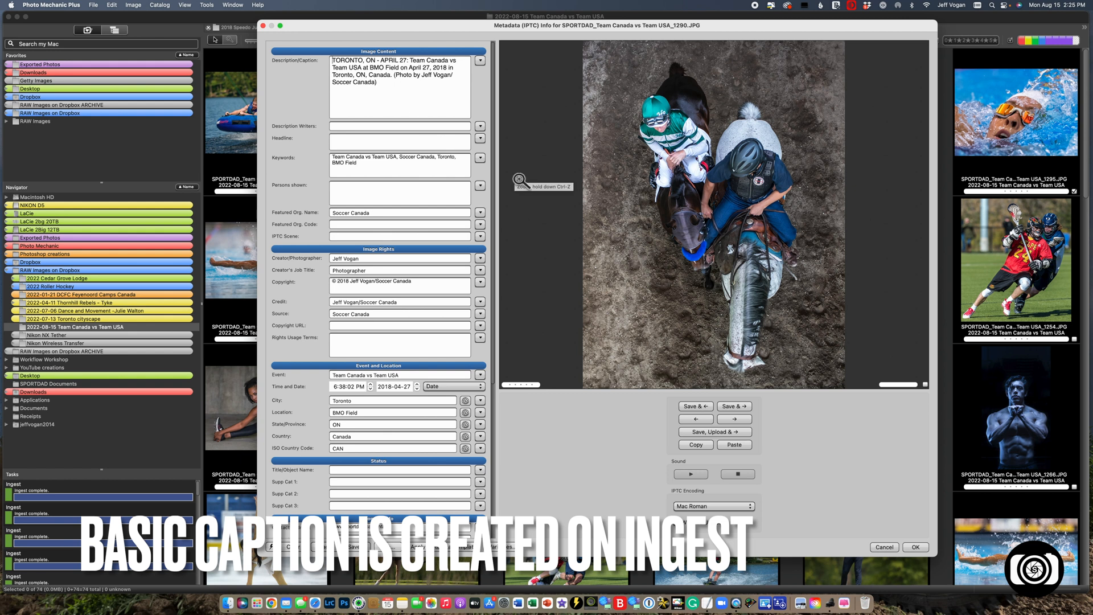
pyautogui.click(915, 546)
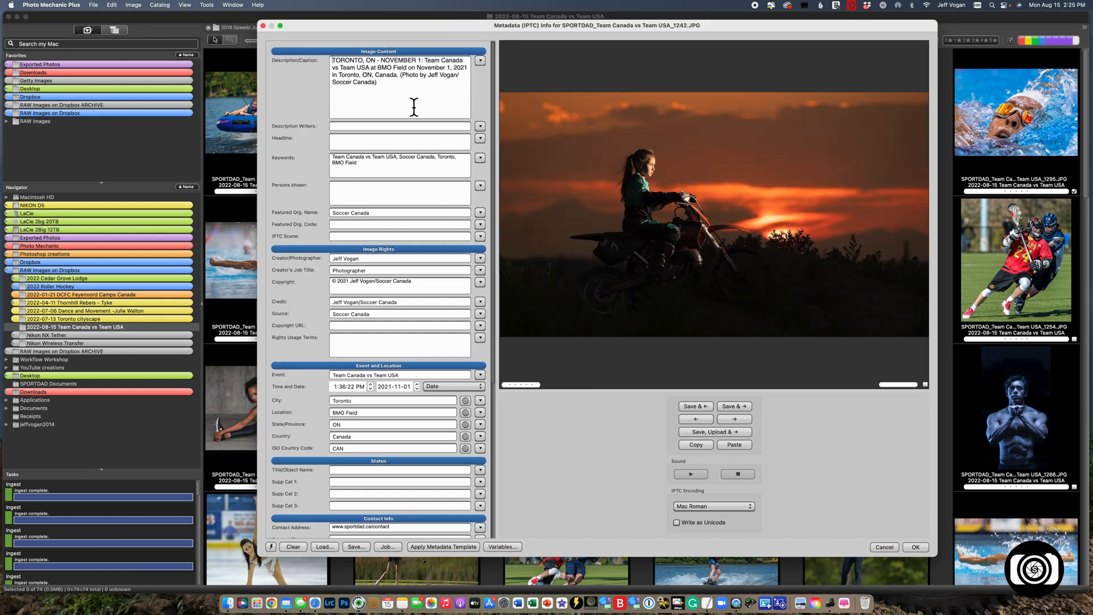
pyautogui.click(733, 406)
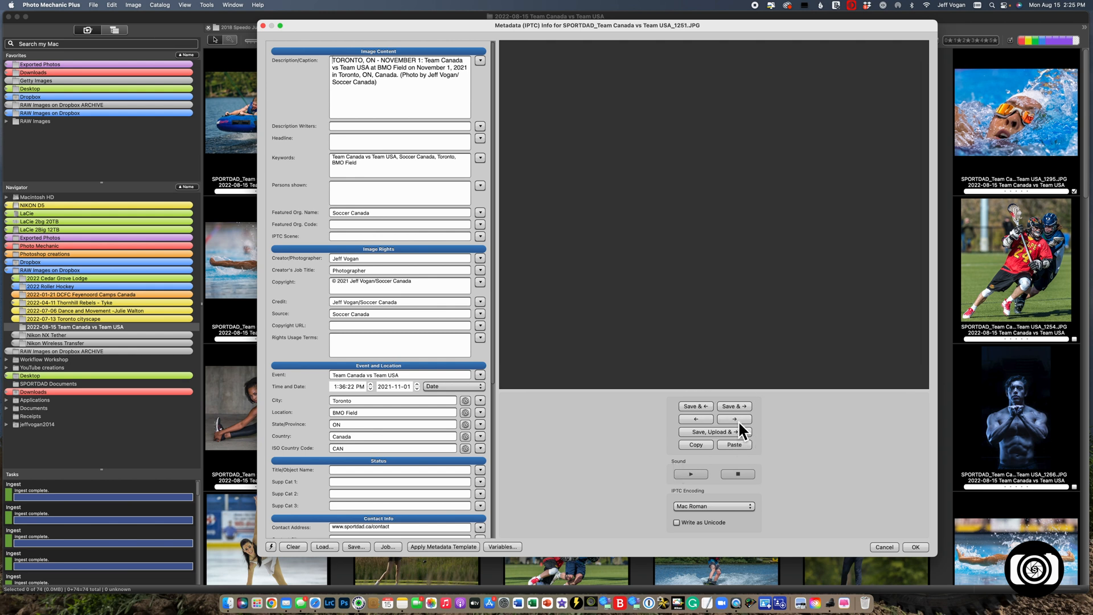
pyautogui.click(735, 419)
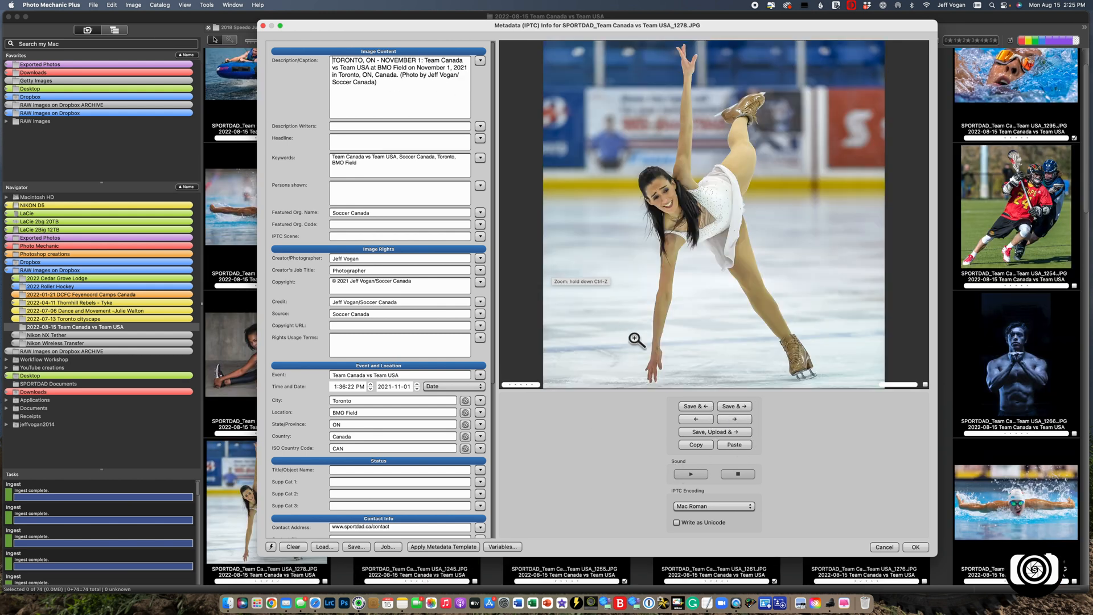
pyautogui.click(884, 546)
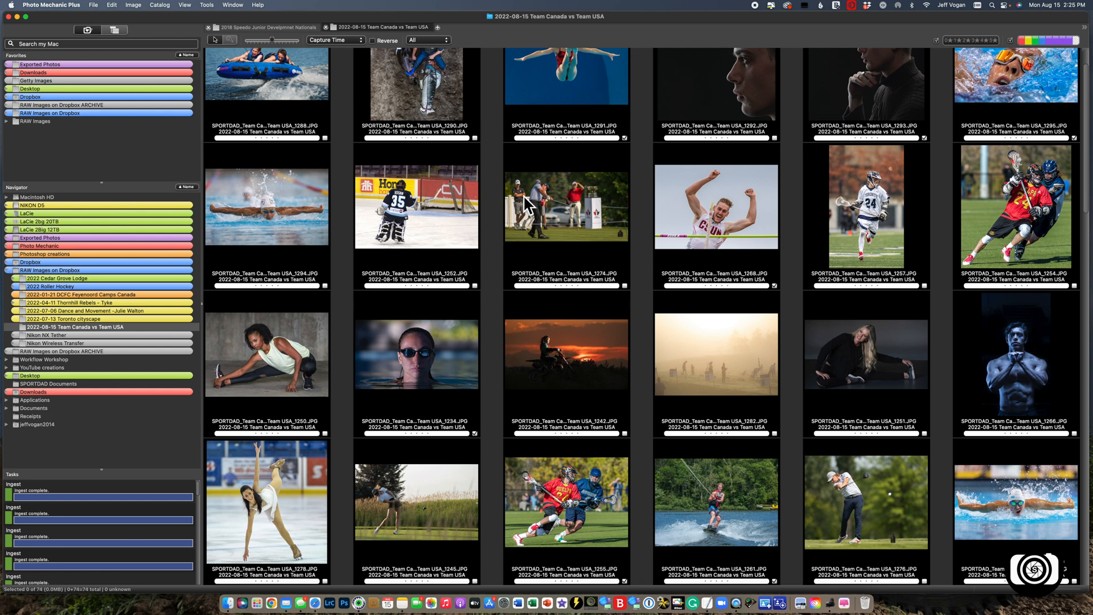
pyautogui.moveTo(318, 112)
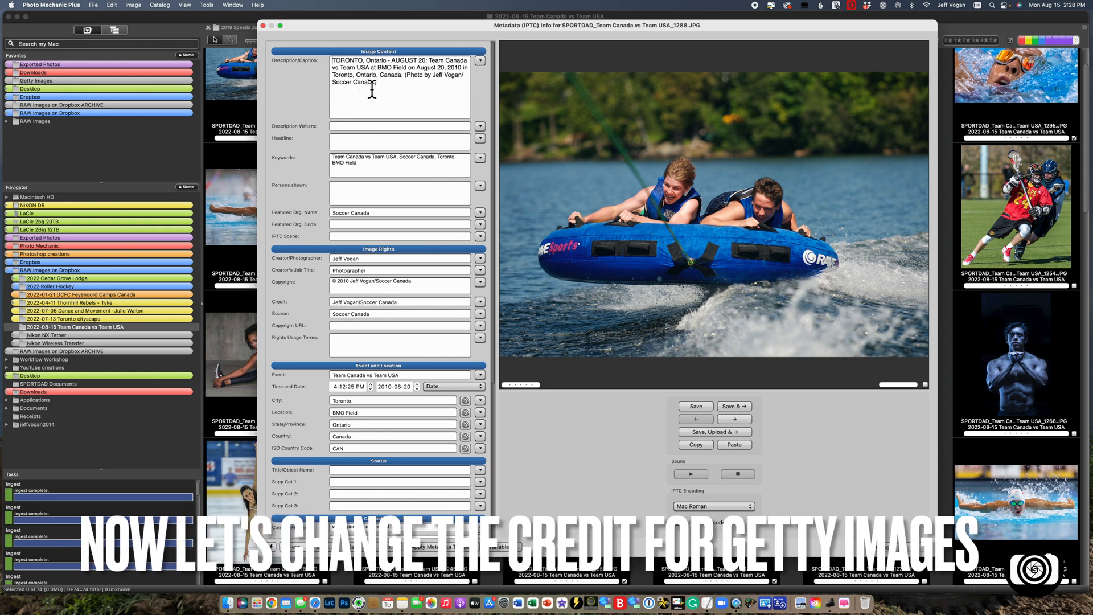
pyautogui.click(263, 26)
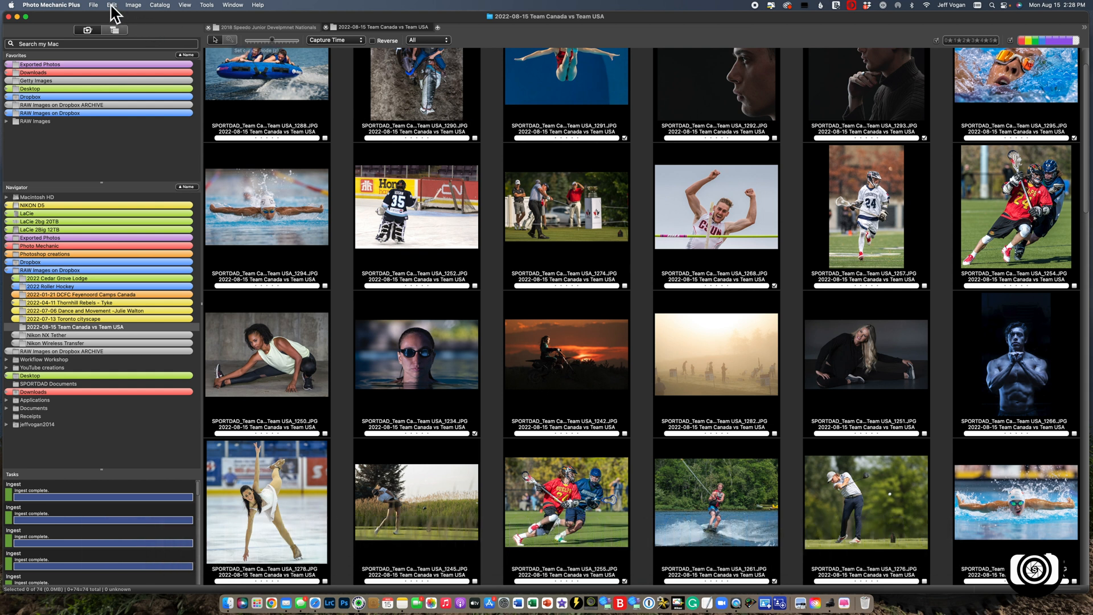
# Run Find and Replace with the 'Soccer Canada via Getty Images' snapshot across all photos
pyautogui.click(112, 4)
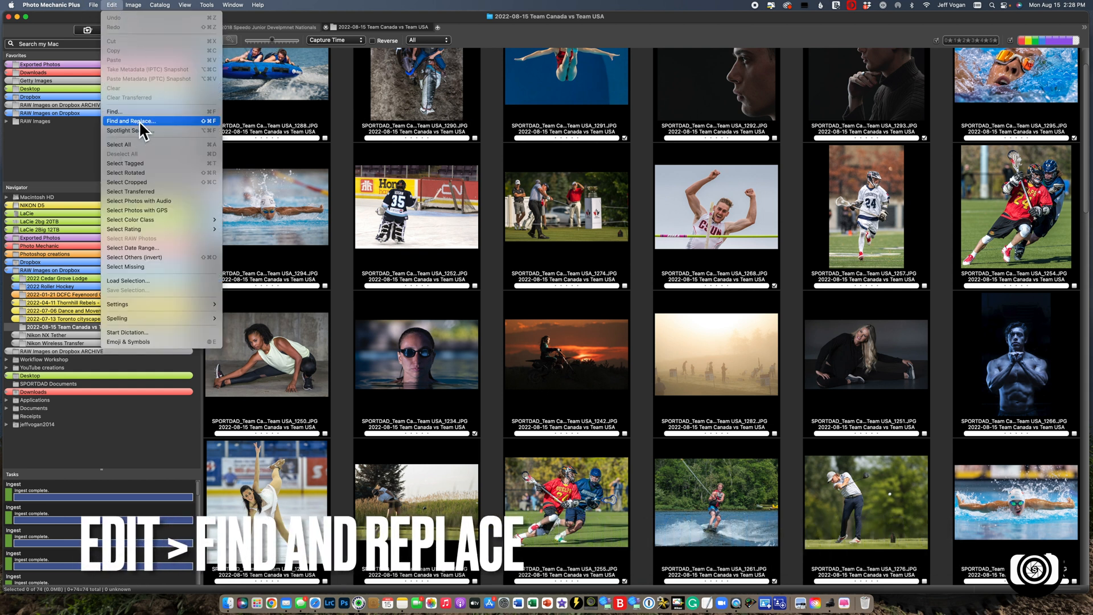
pyautogui.click(130, 120)
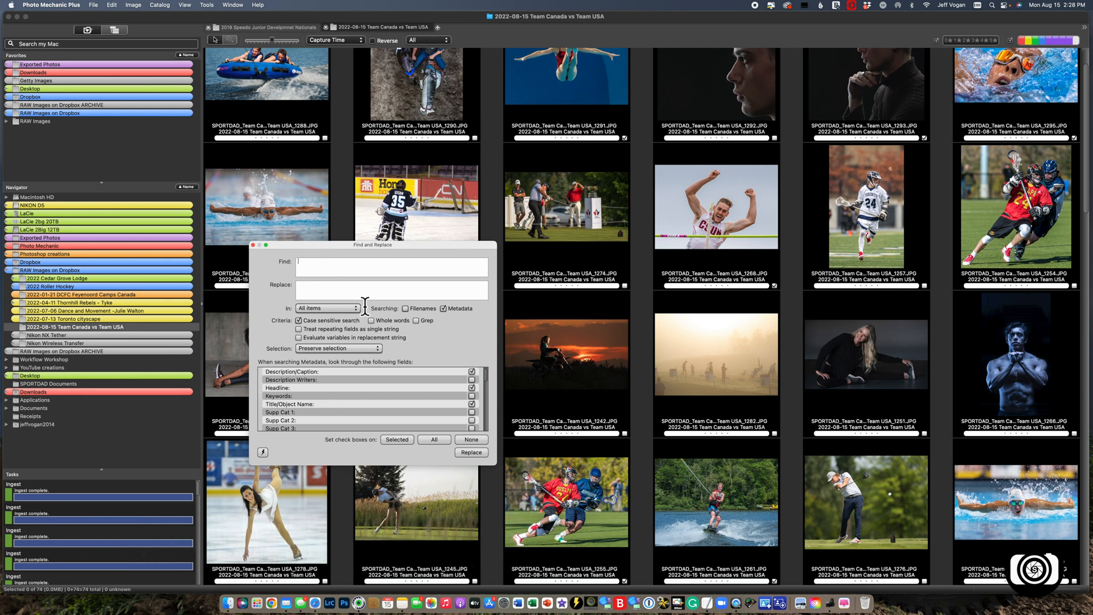
pyautogui.moveTo(319, 330)
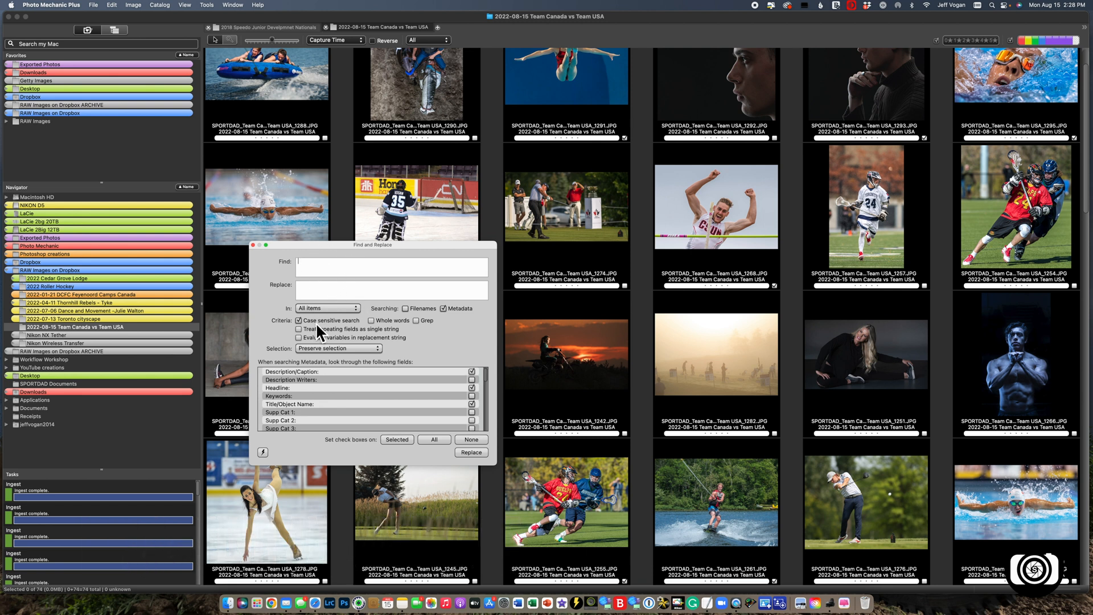
pyautogui.click(263, 452)
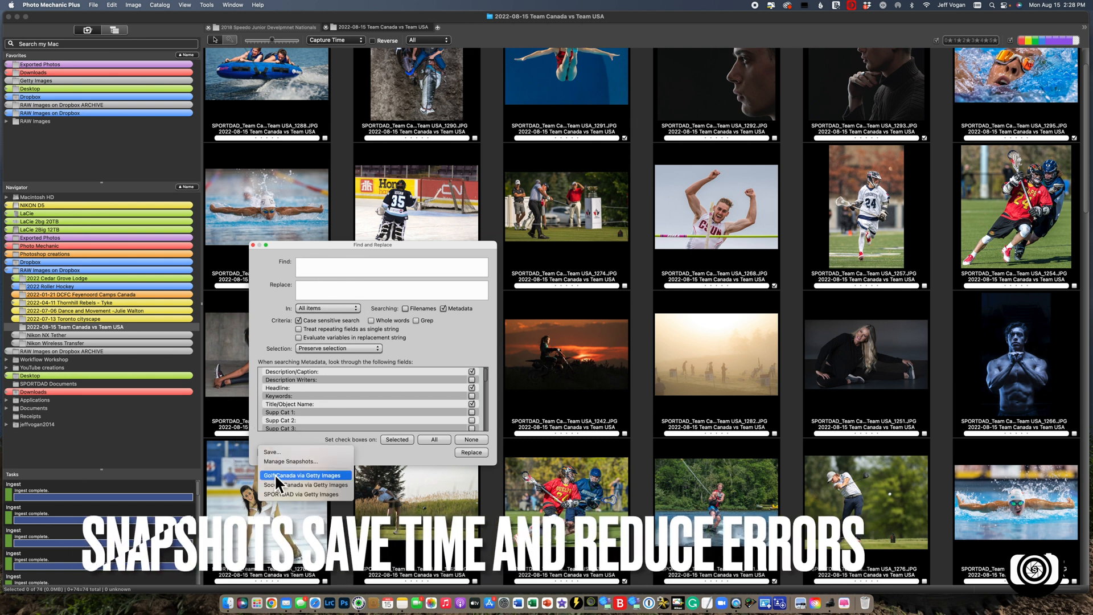
pyautogui.click(303, 486)
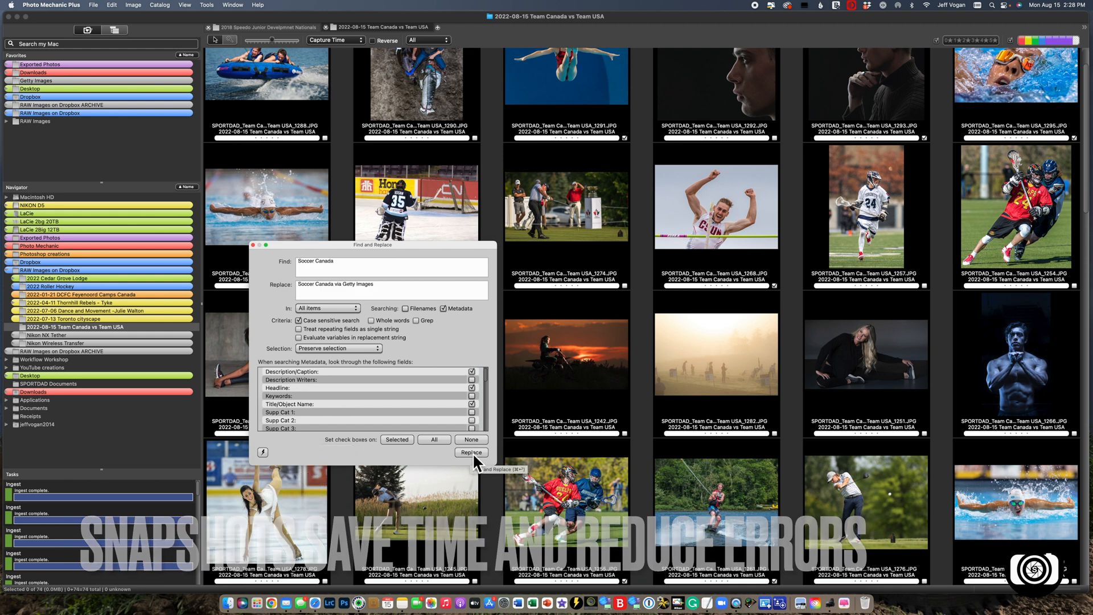
pyautogui.click(470, 452)
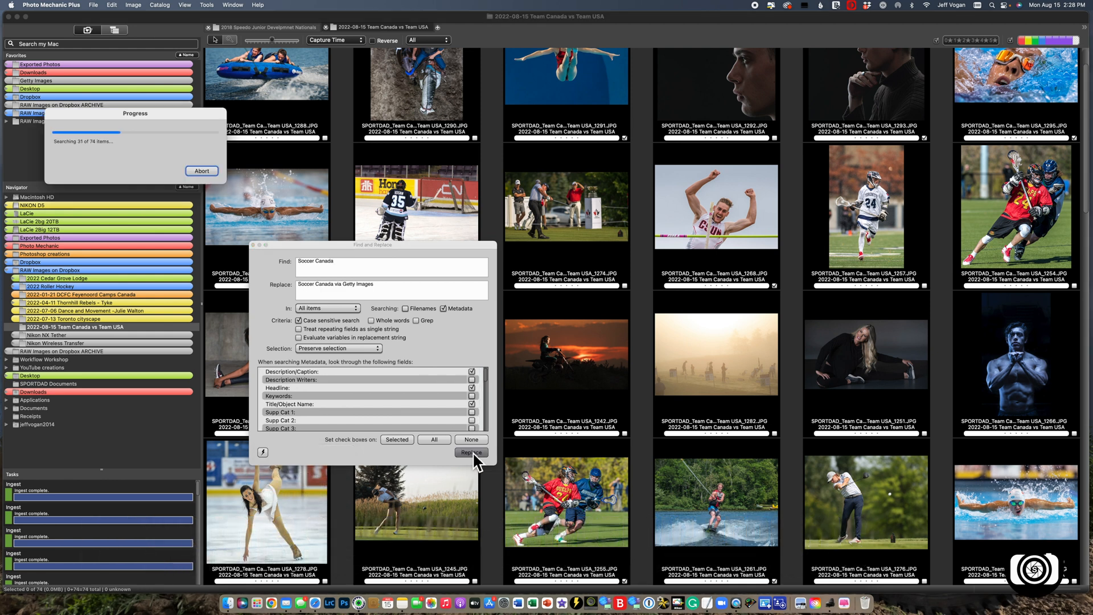
pyautogui.click(471, 452)
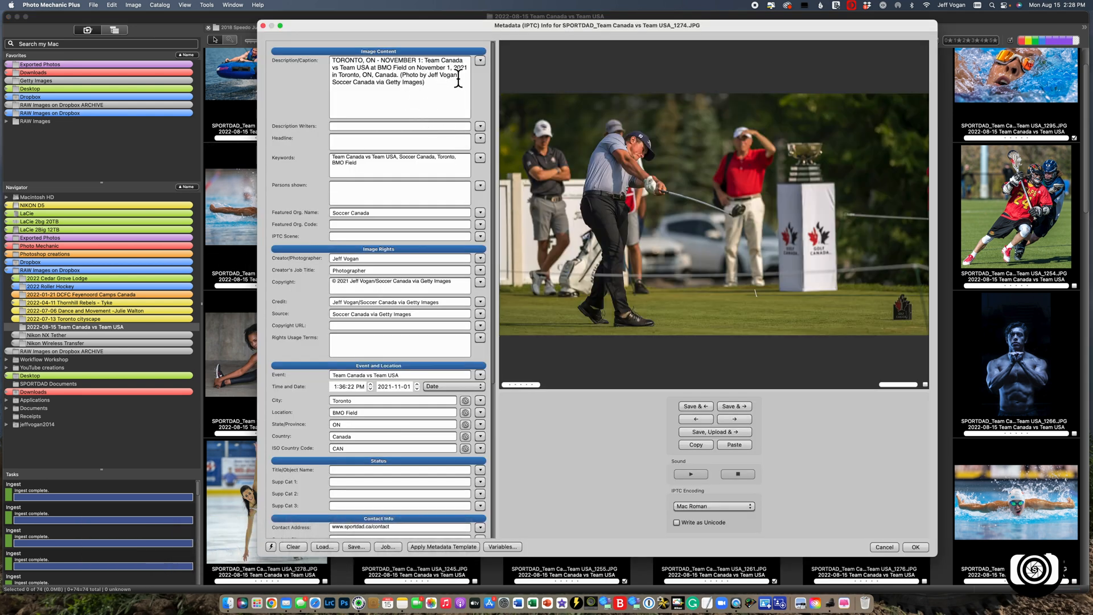
pyautogui.moveTo(746, 430)
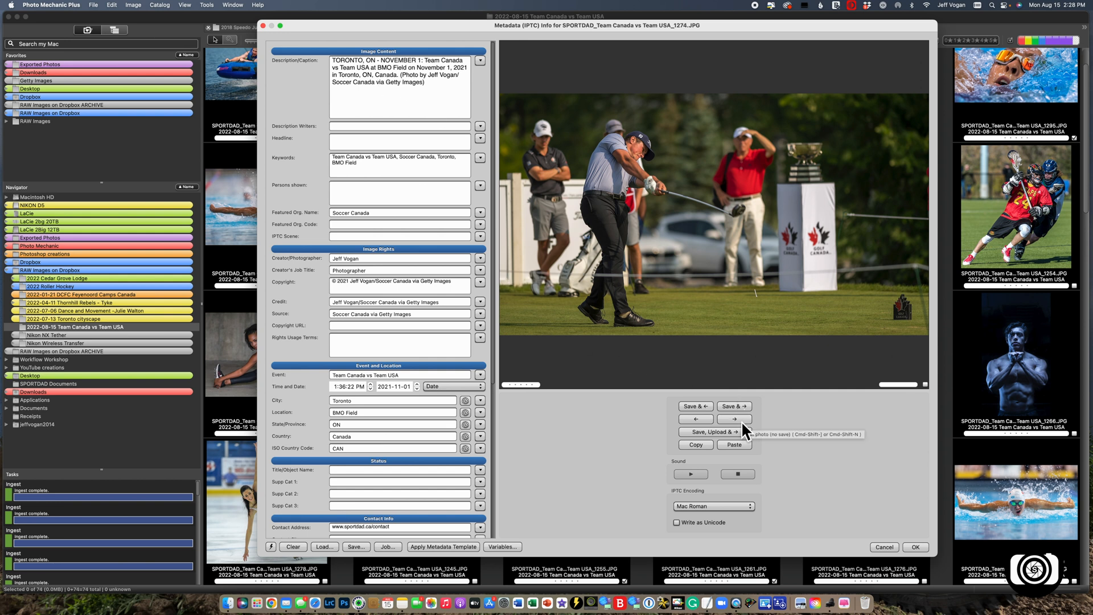
pyautogui.click(733, 419)
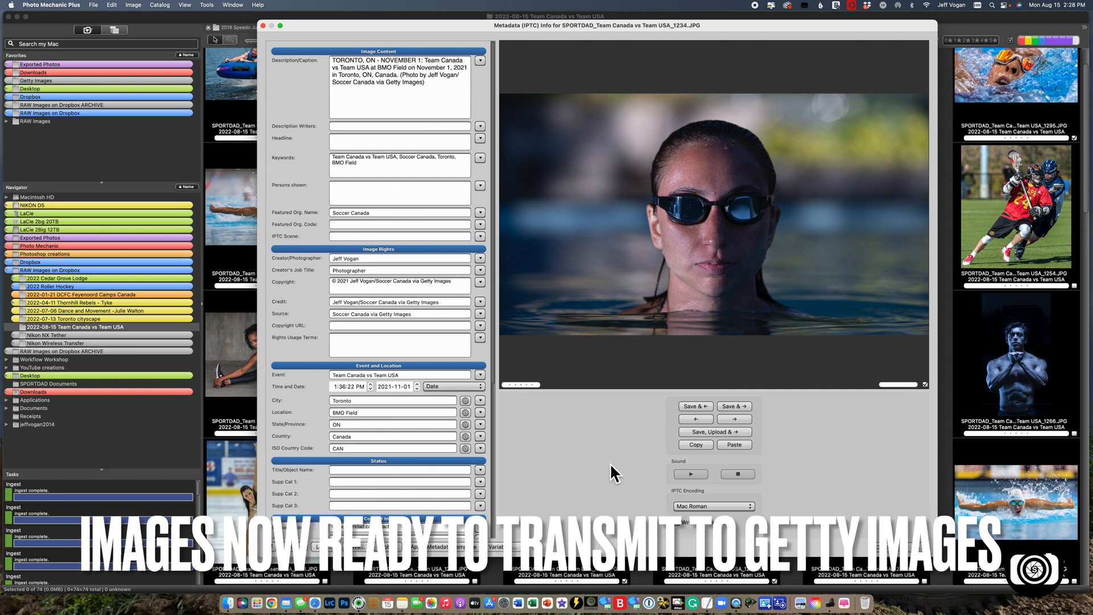
pyautogui.click(263, 26)
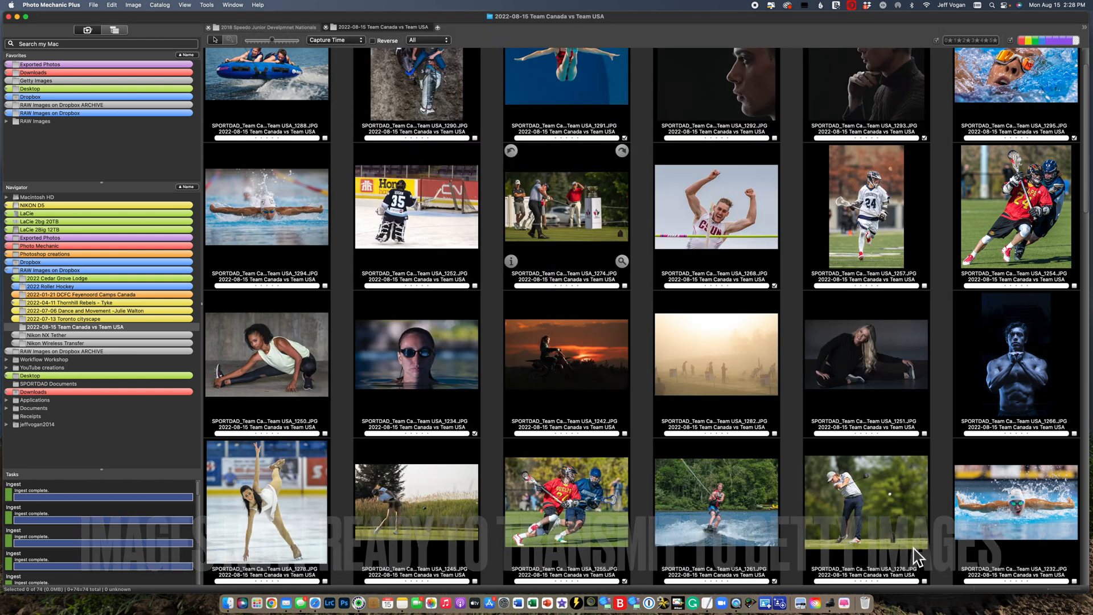